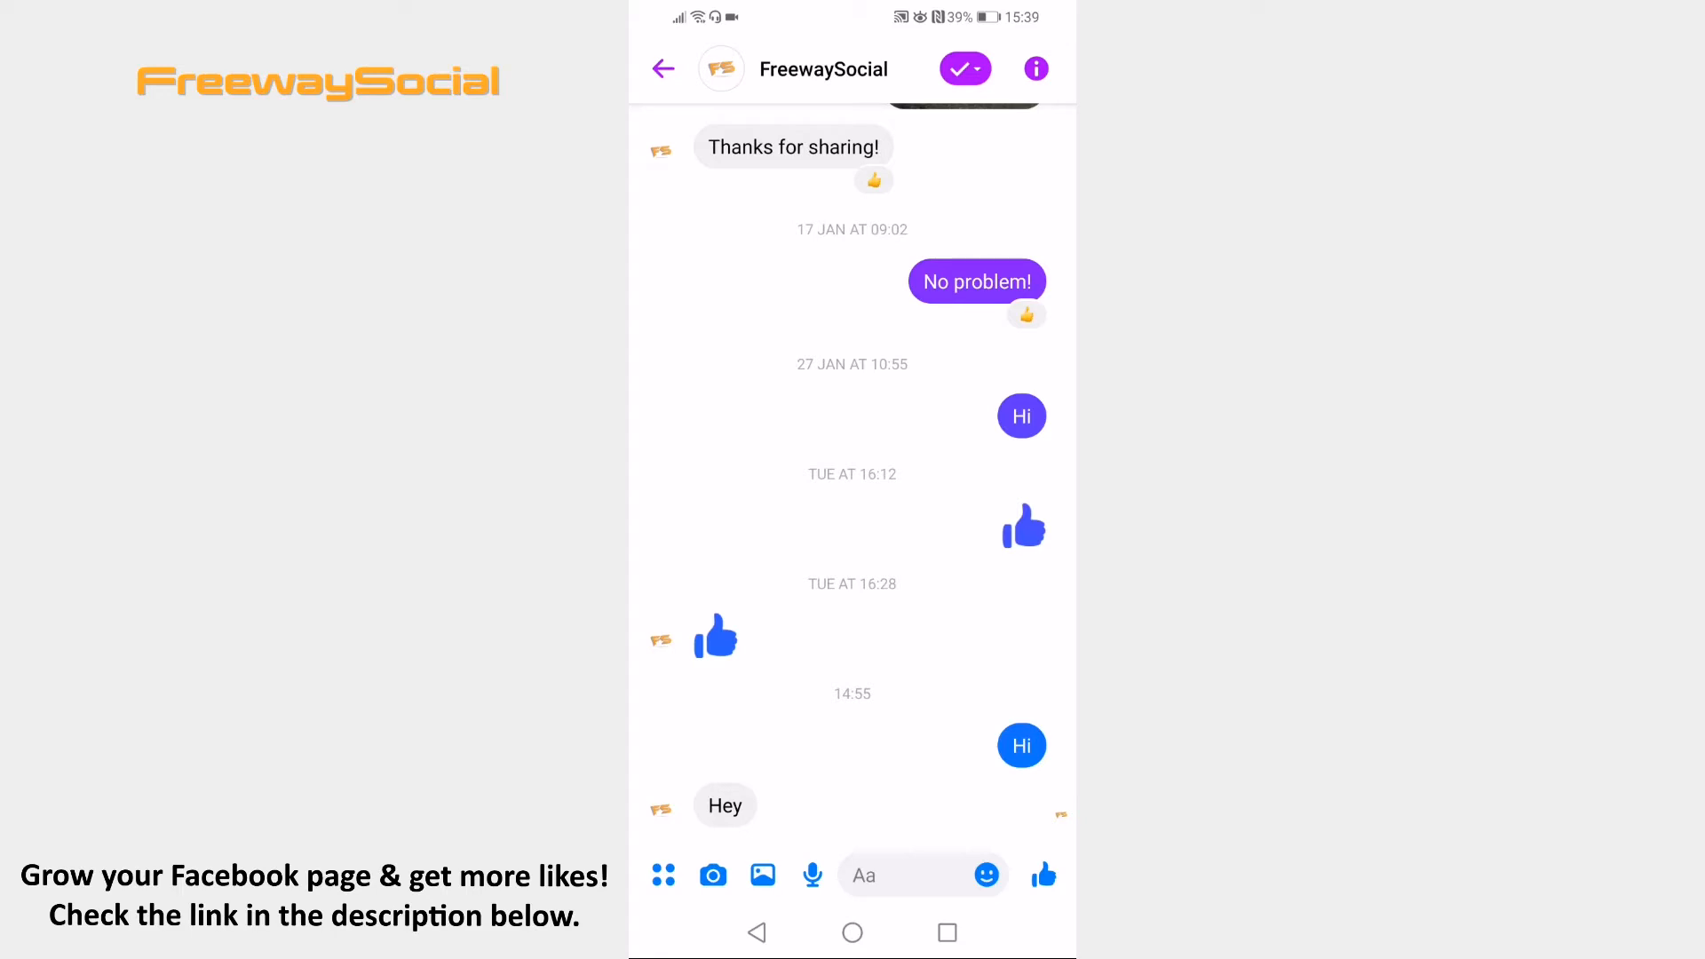
Leave the FreewaySocial conversation and go back to the Chats list
click(663, 68)
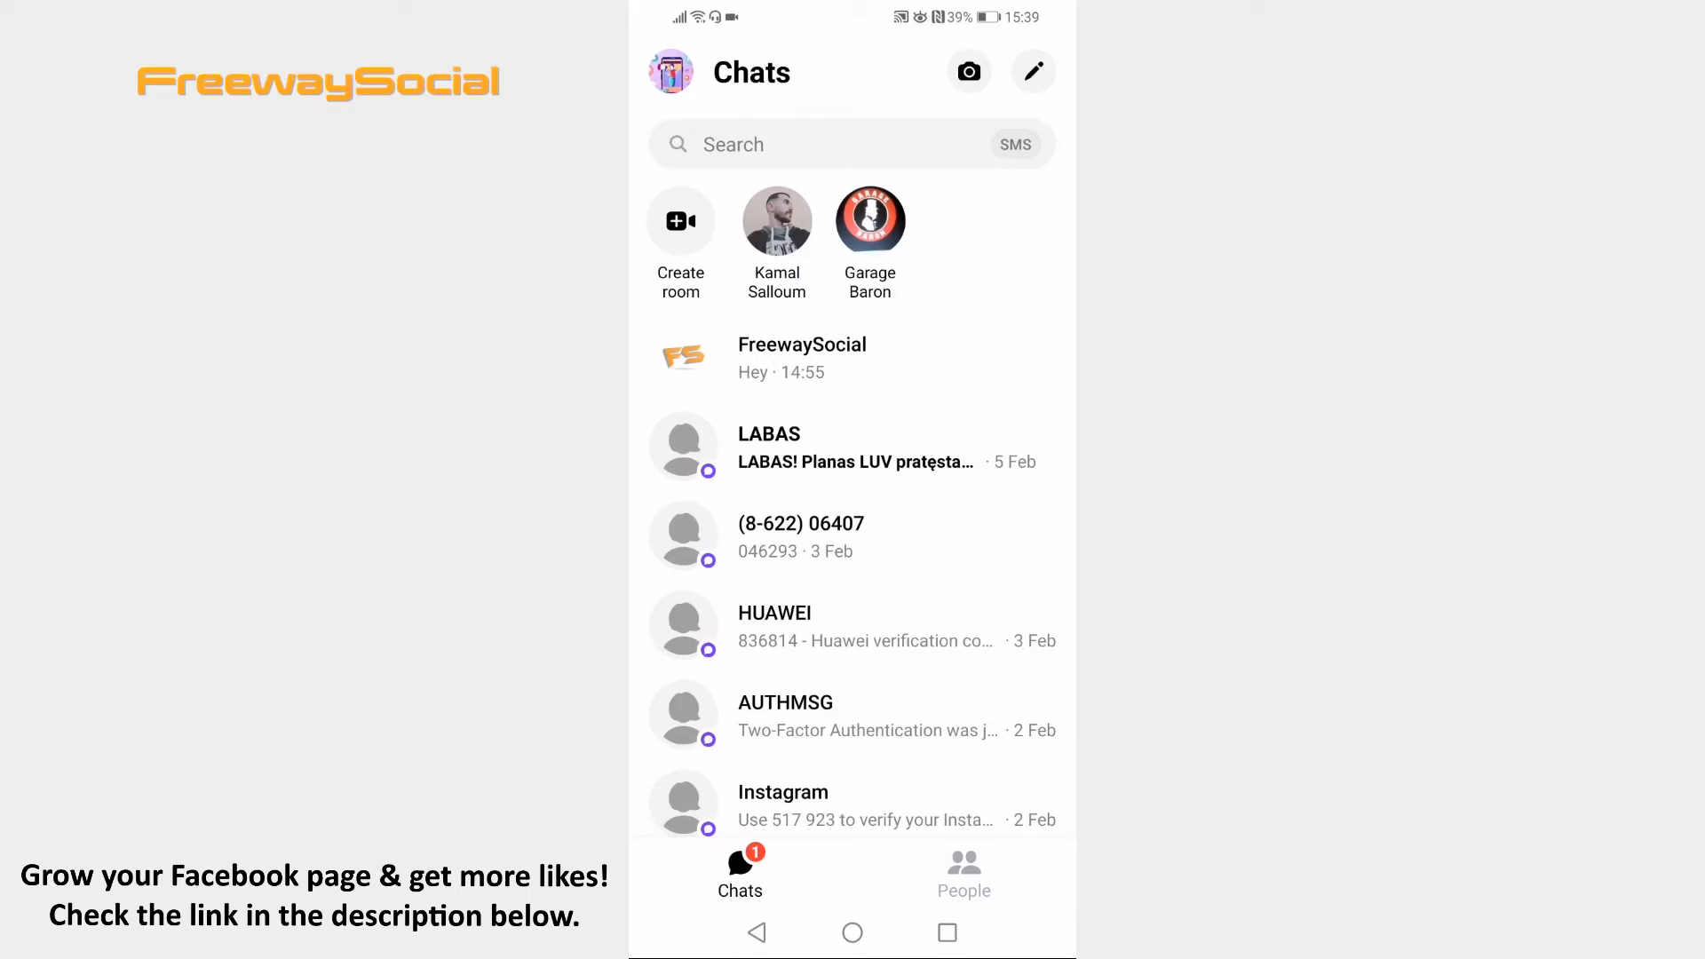
From the profile menu, open SMS settings and toggle SMS messaging off to prompt confirmation
click(670, 72)
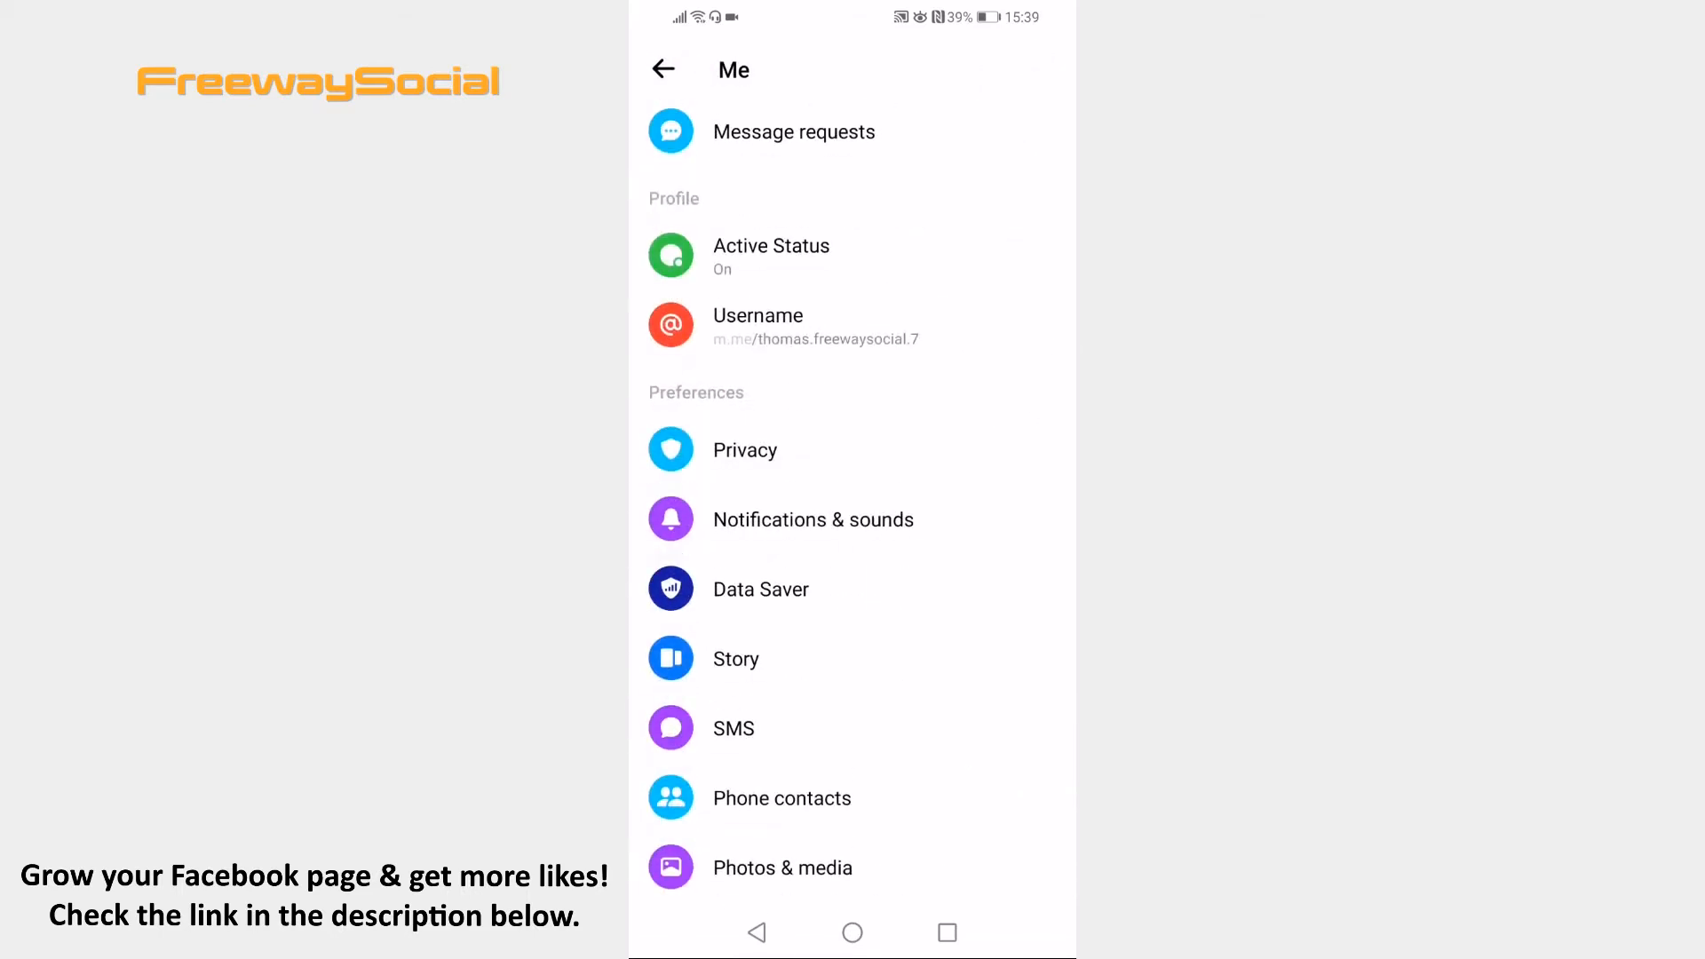
click(732, 727)
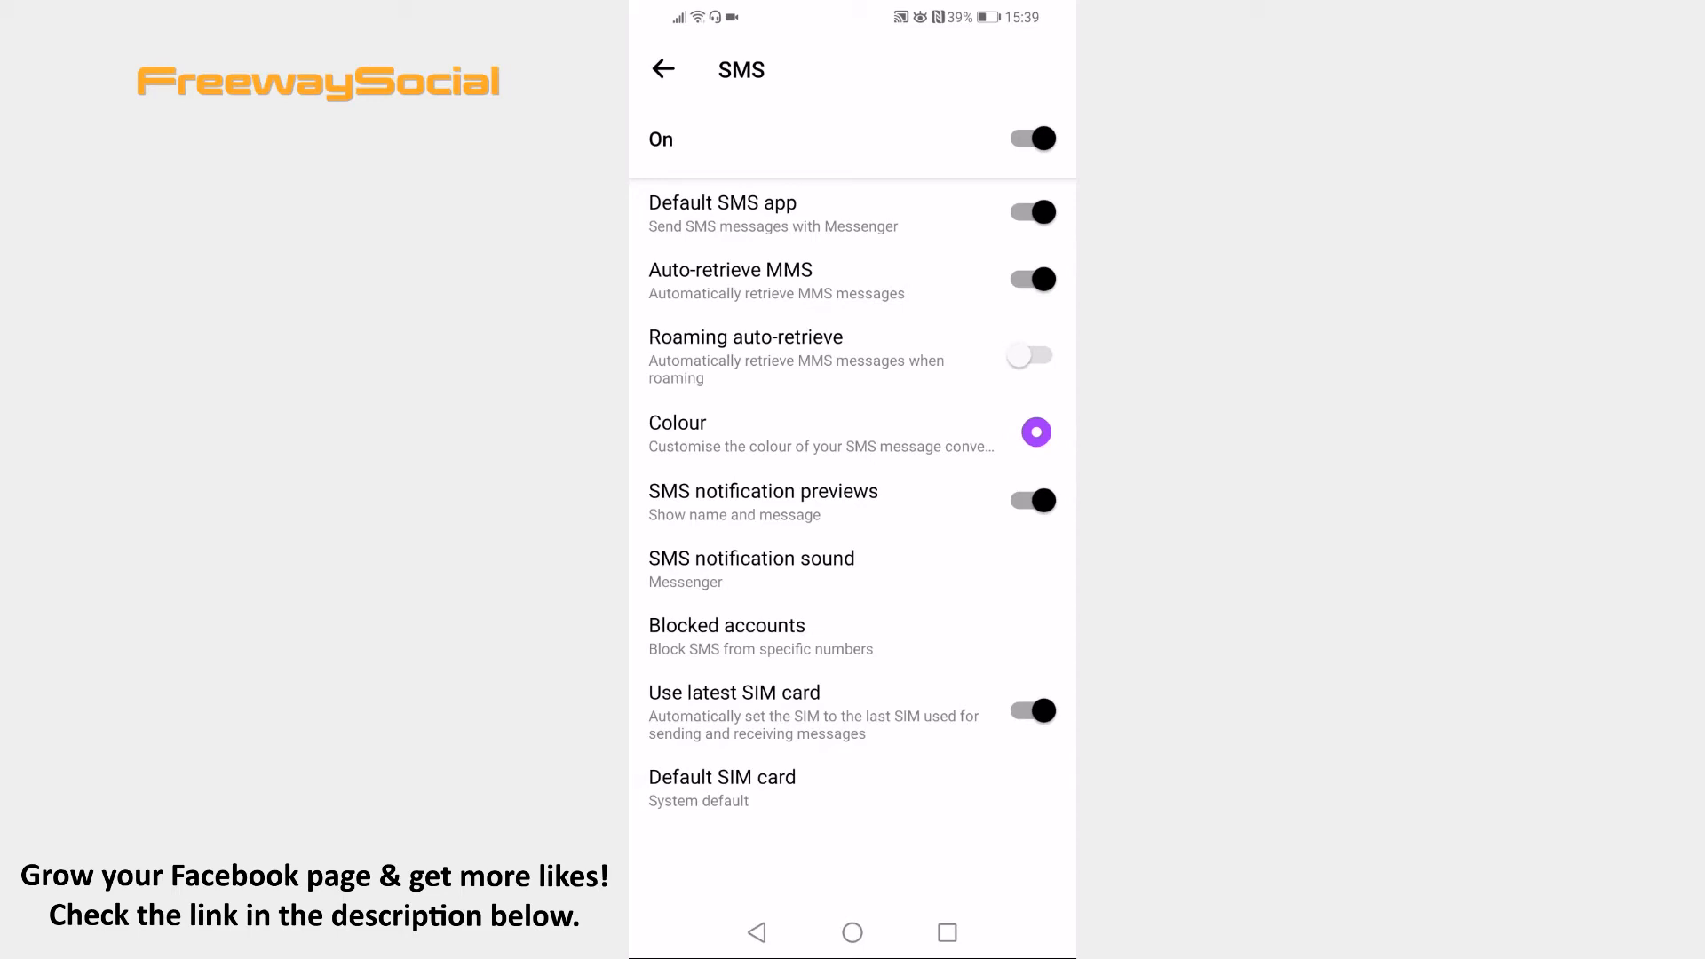
click(1030, 139)
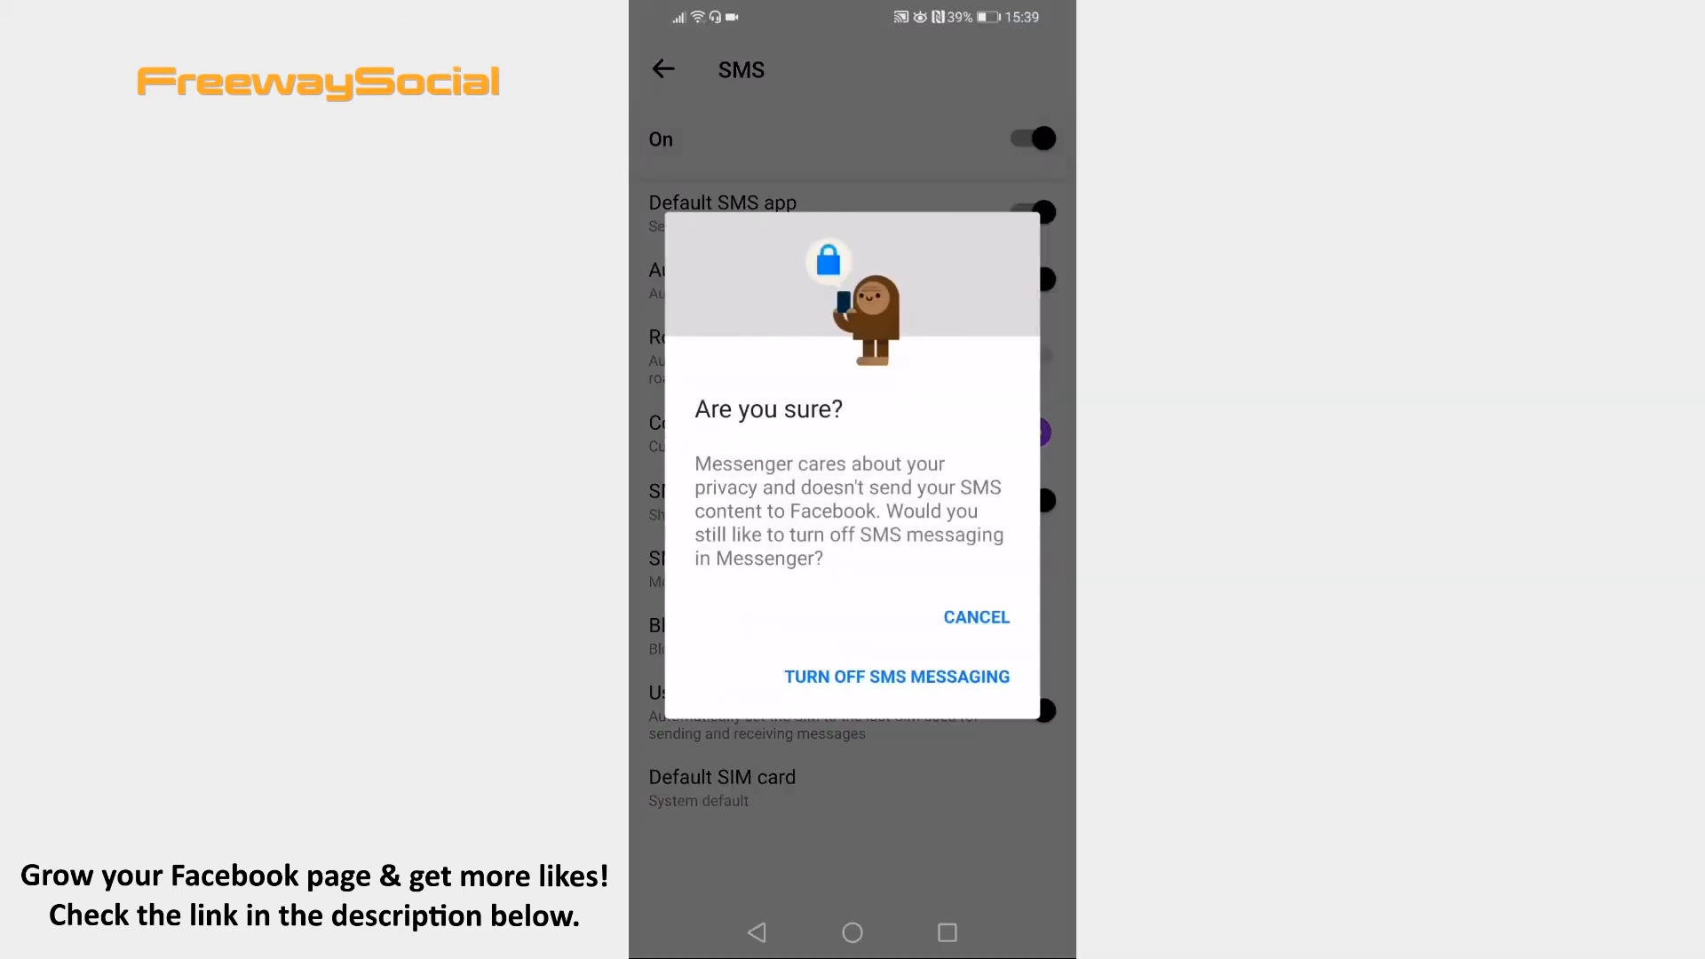